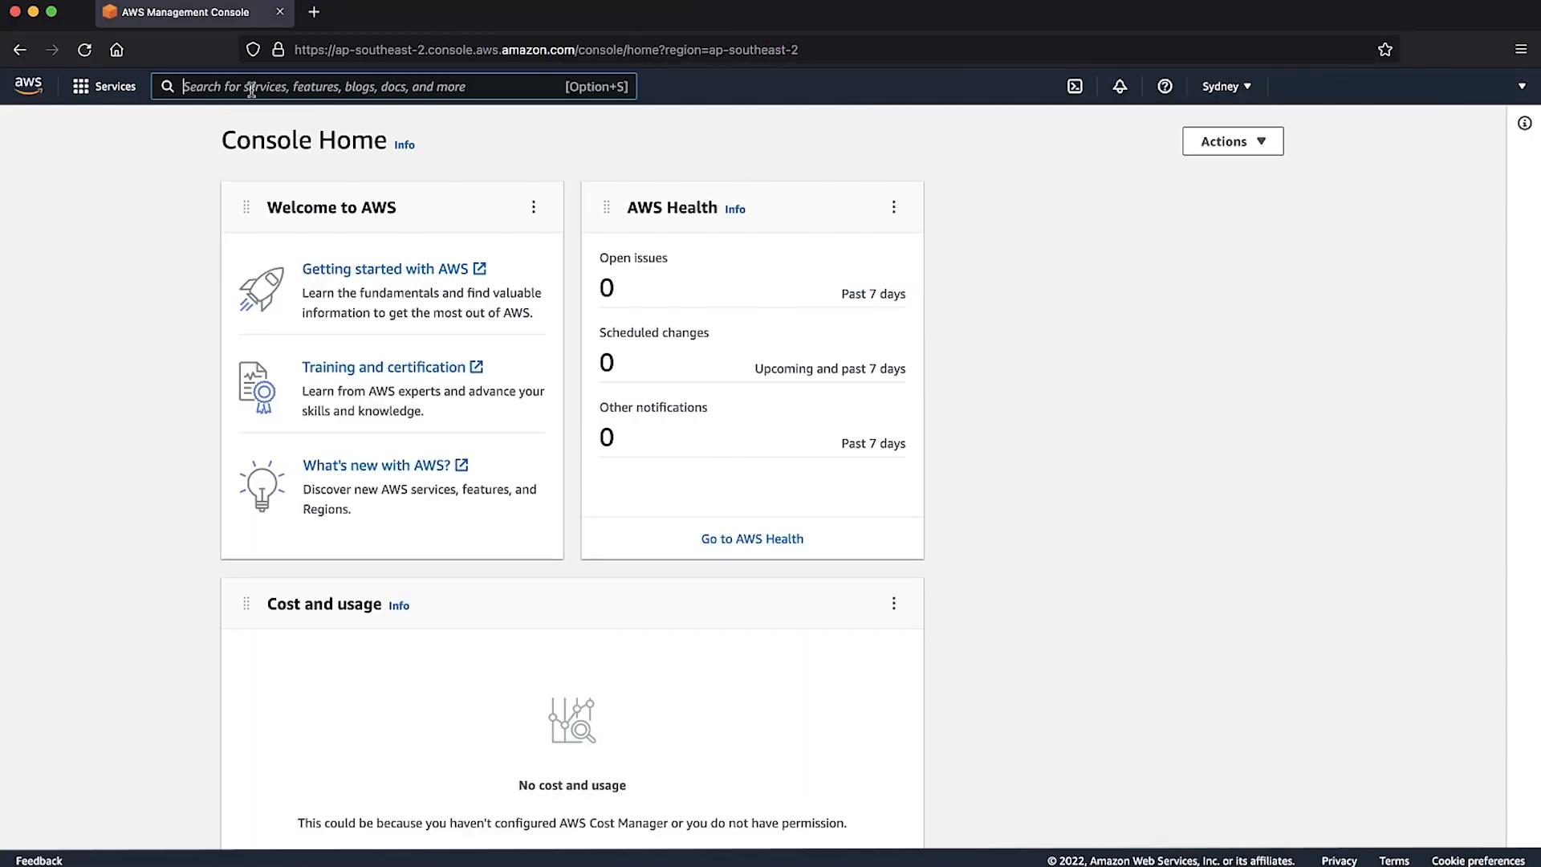
Step: Find the Direct Connect service and list its virtual interfaces, where test-vif shows as down
text(Direct Connect)
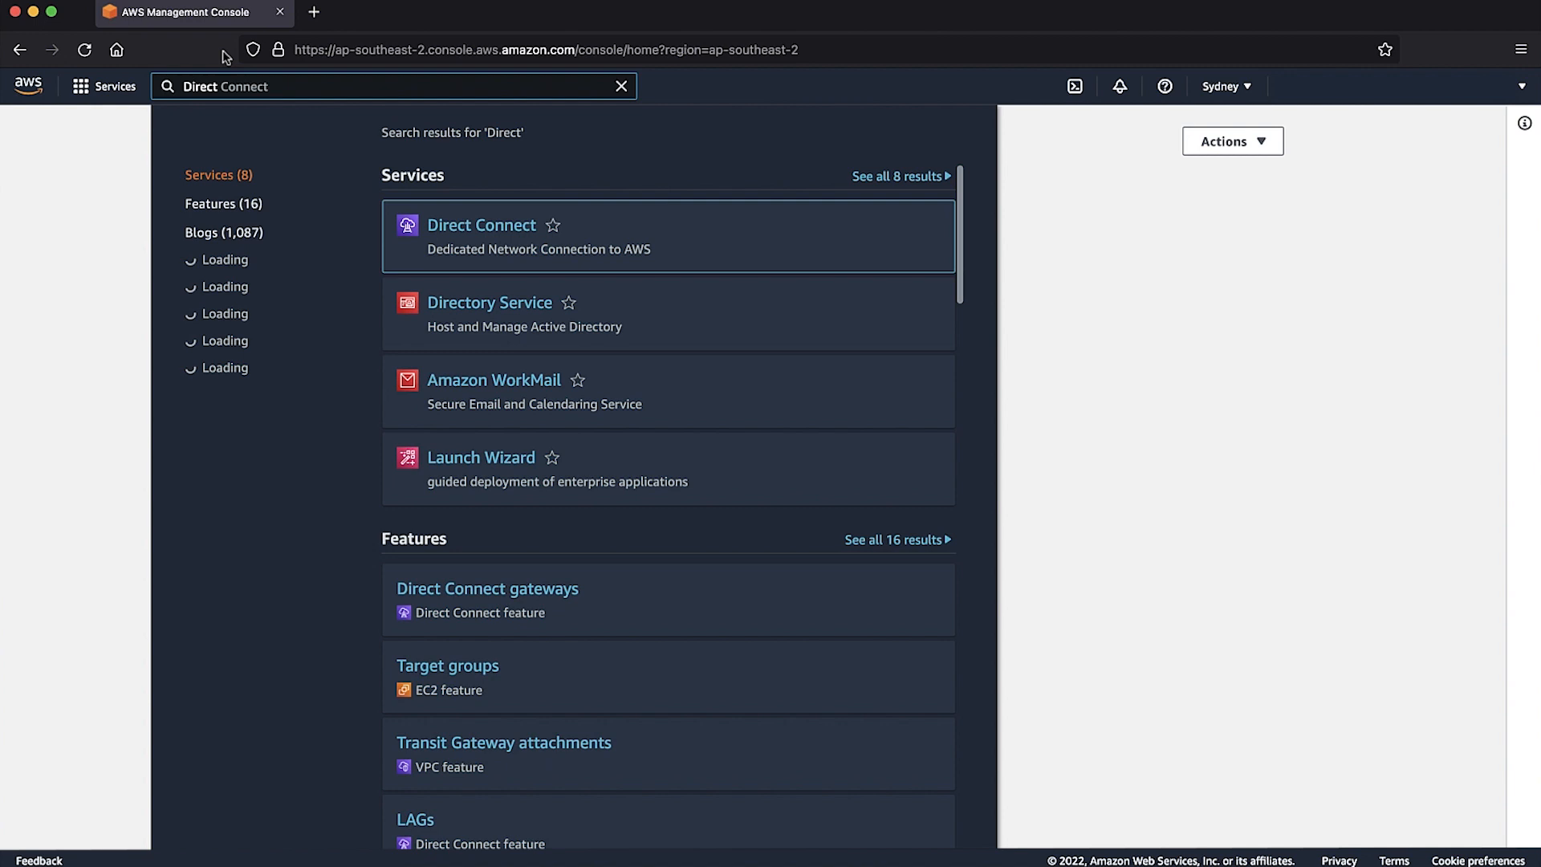
click(482, 225)
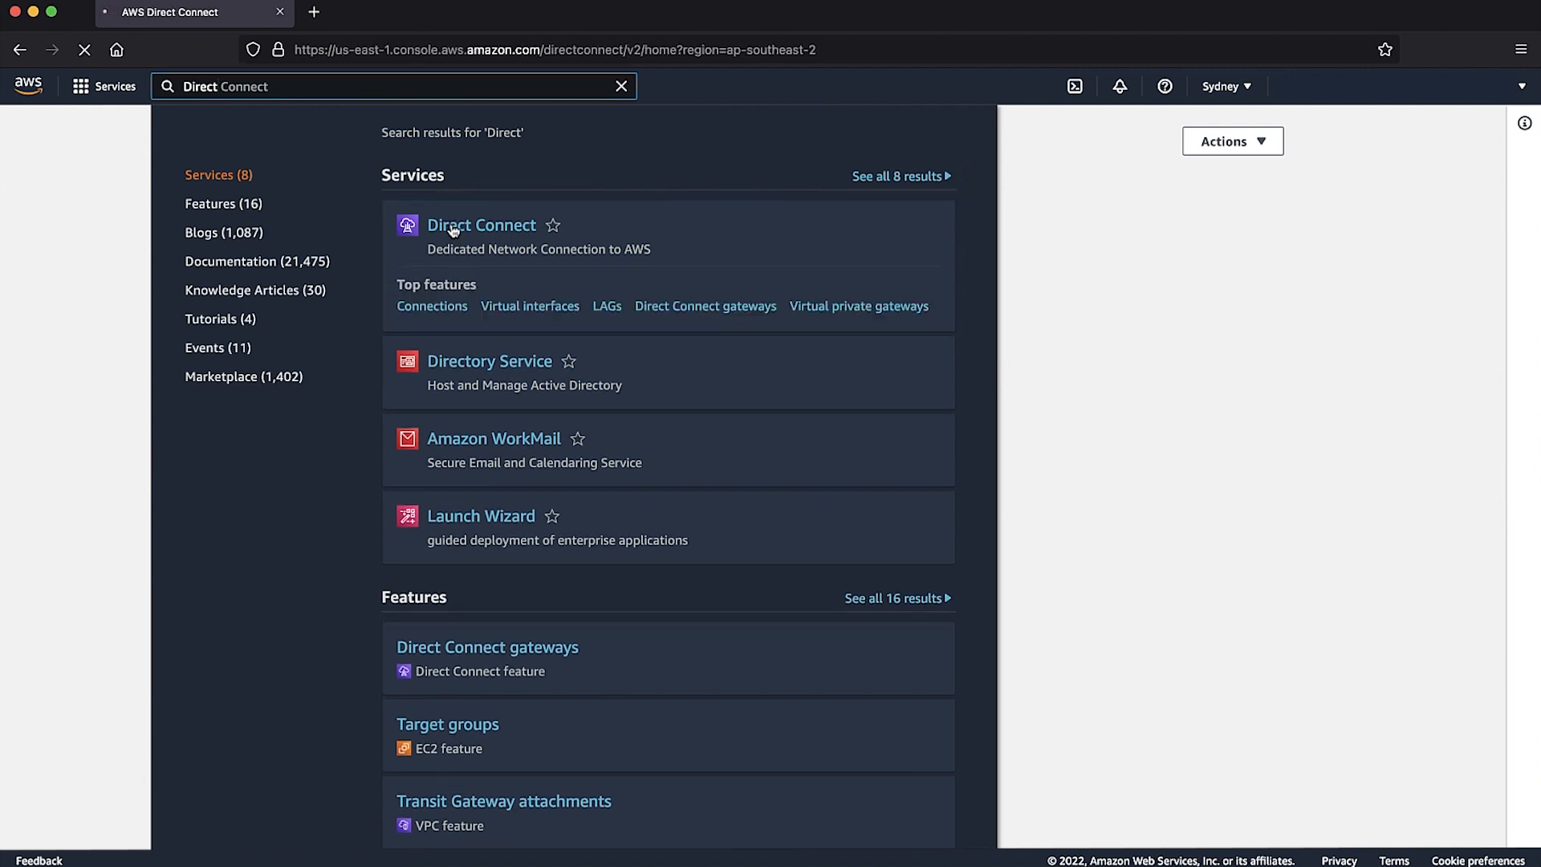
click(482, 225)
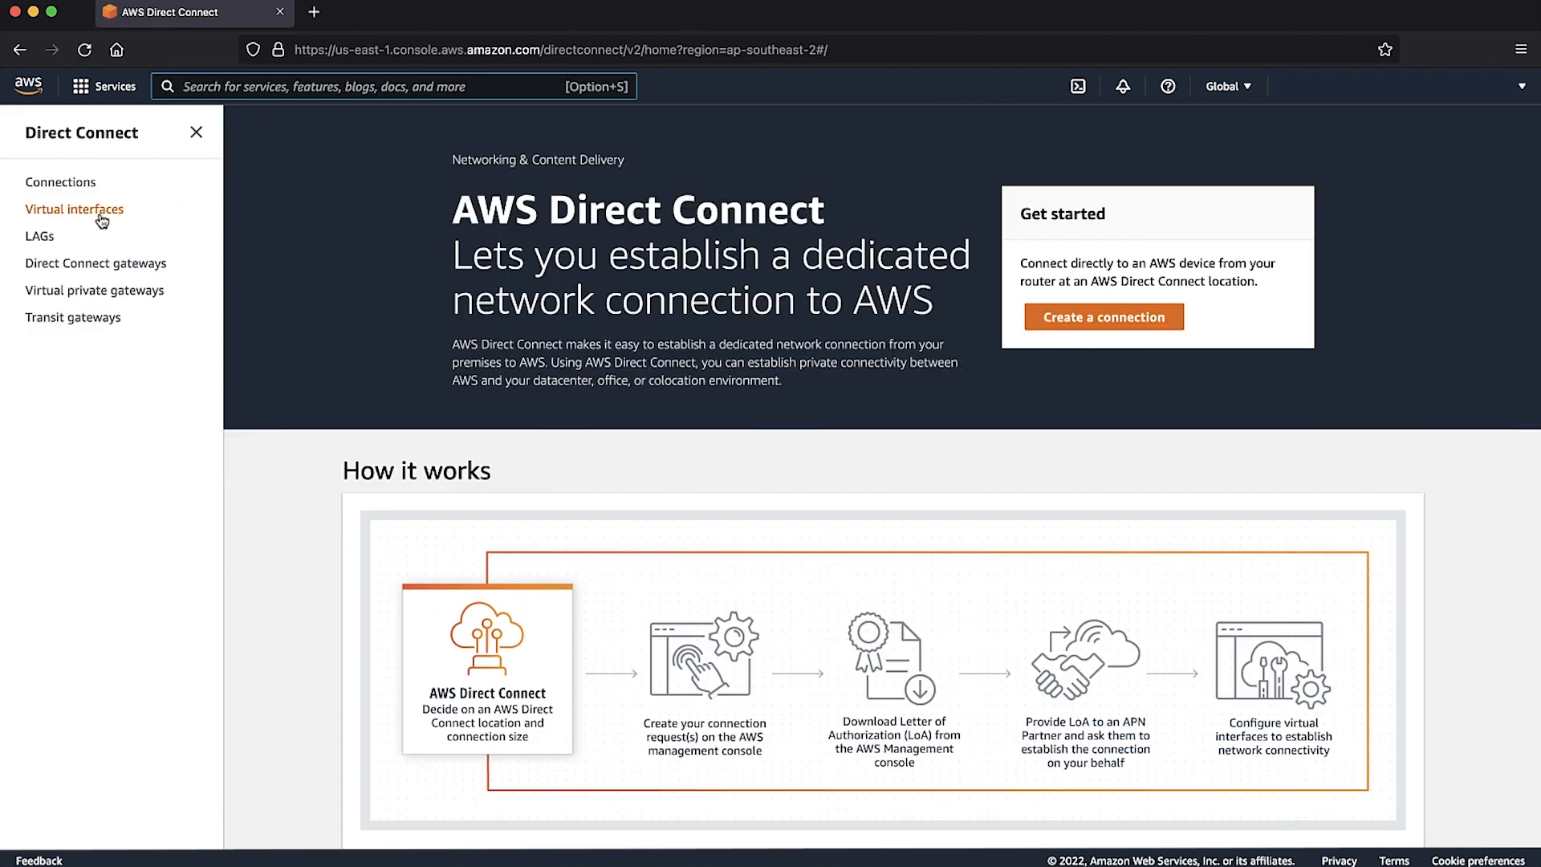
click(74, 209)
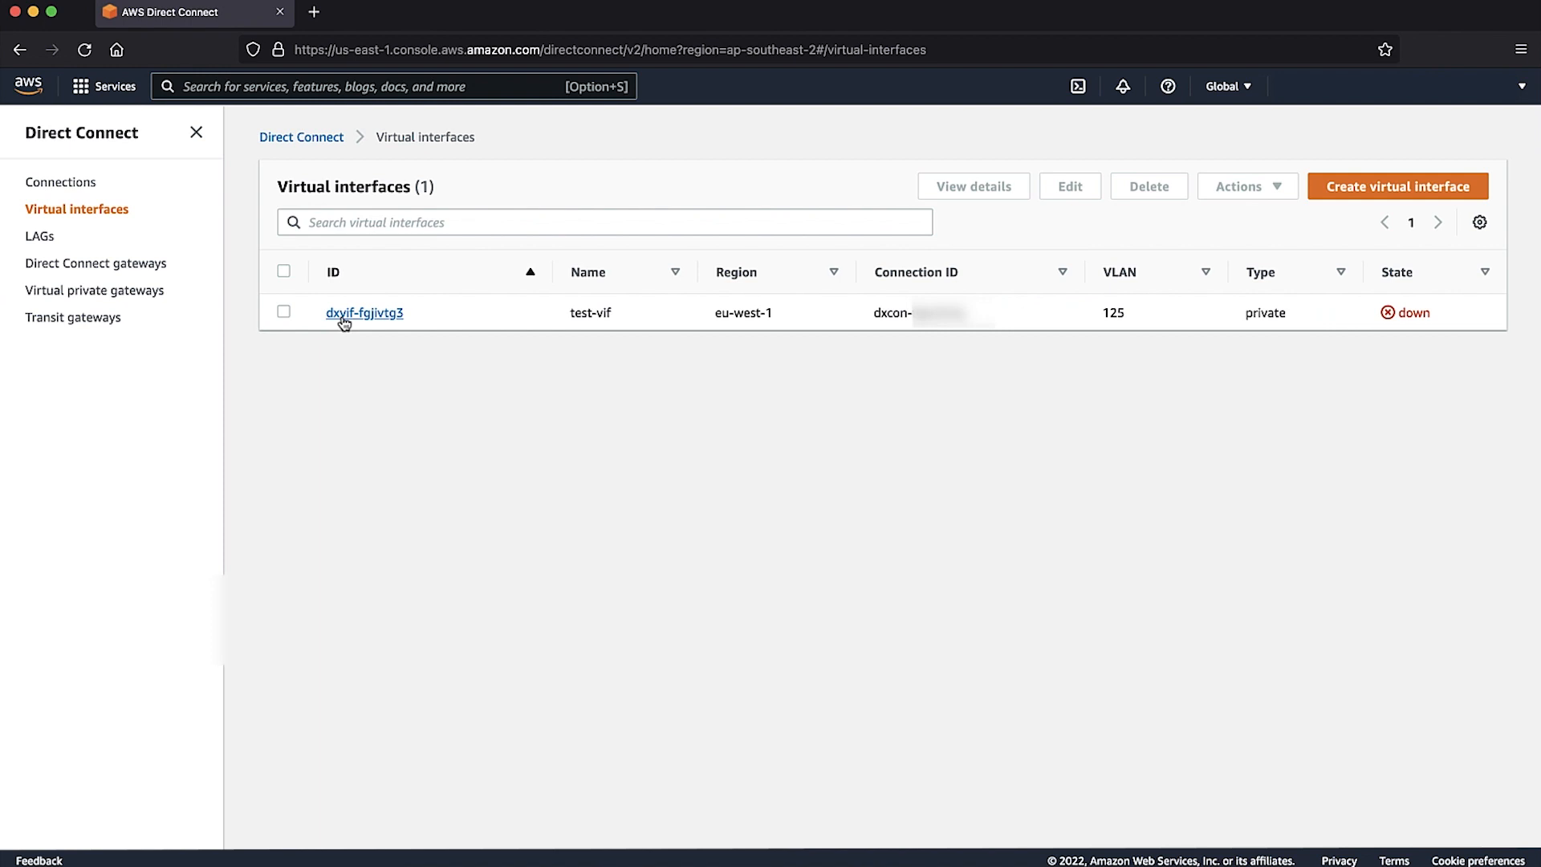
Step: View test-vif details, then from the router ping the Amazon peer 169.254.254.5 with 100 percent success
click(364, 312)
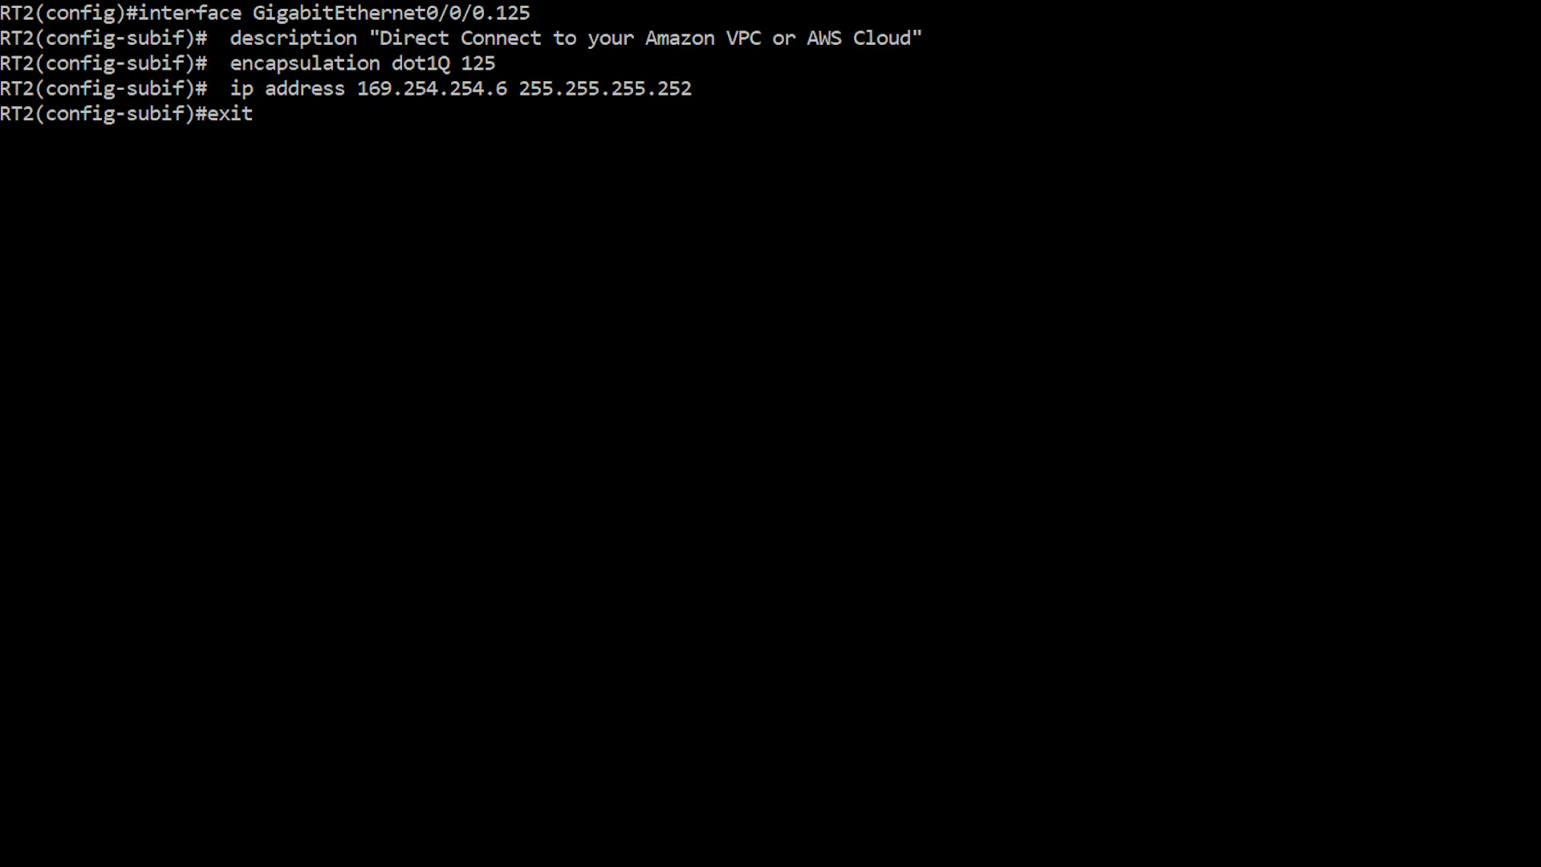
text(ping 169.254.254.5)
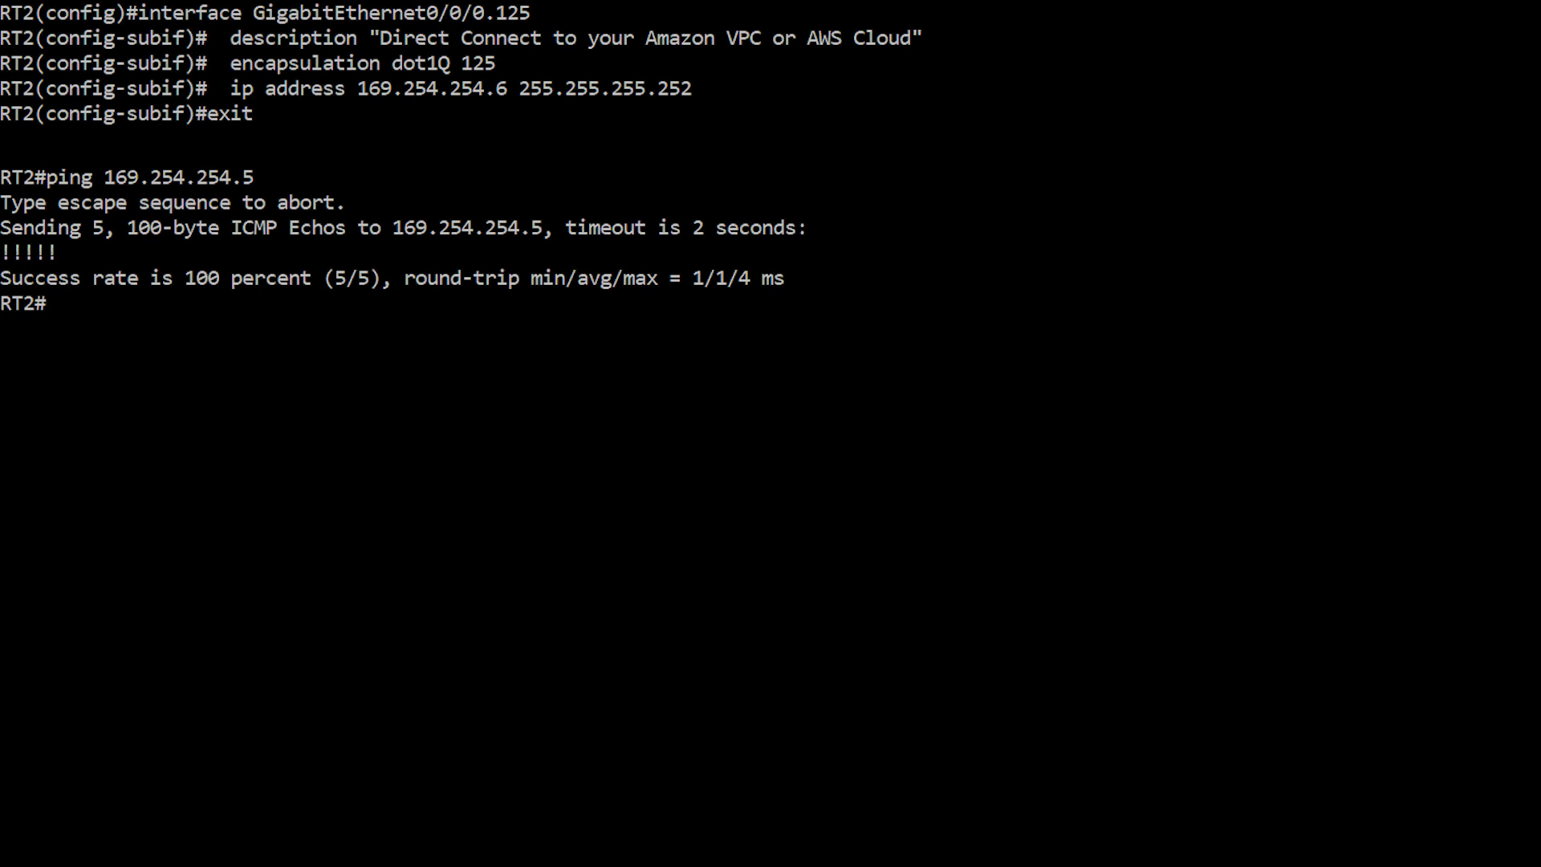